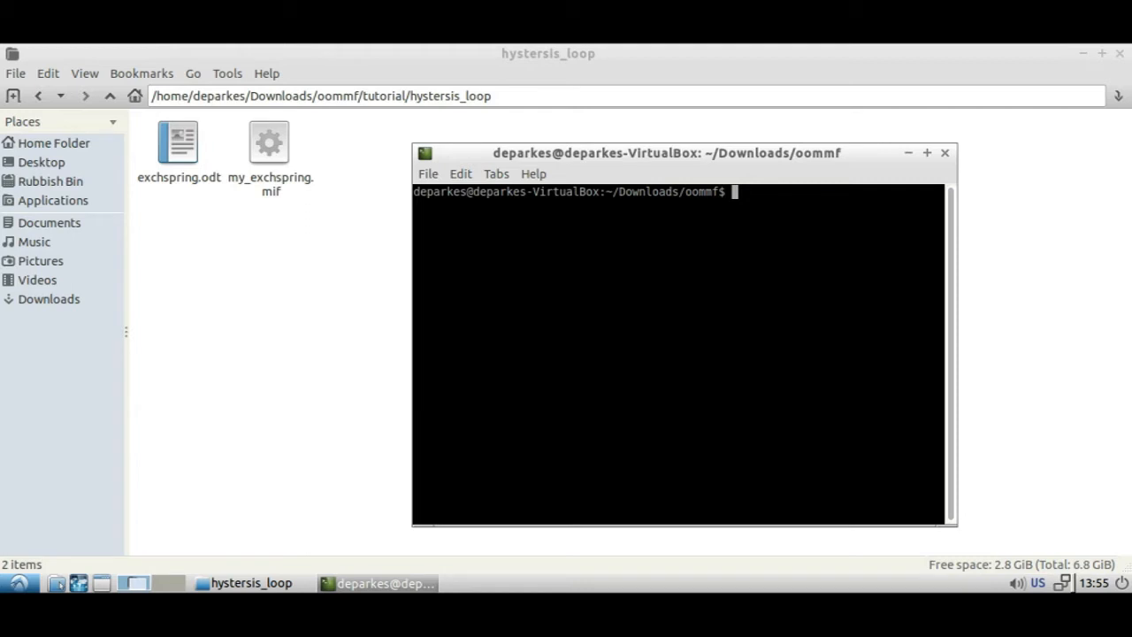
# Run 'tclsh oommf.tcl' so the mmLaunch window opens
pyautogui.write('tclsh')
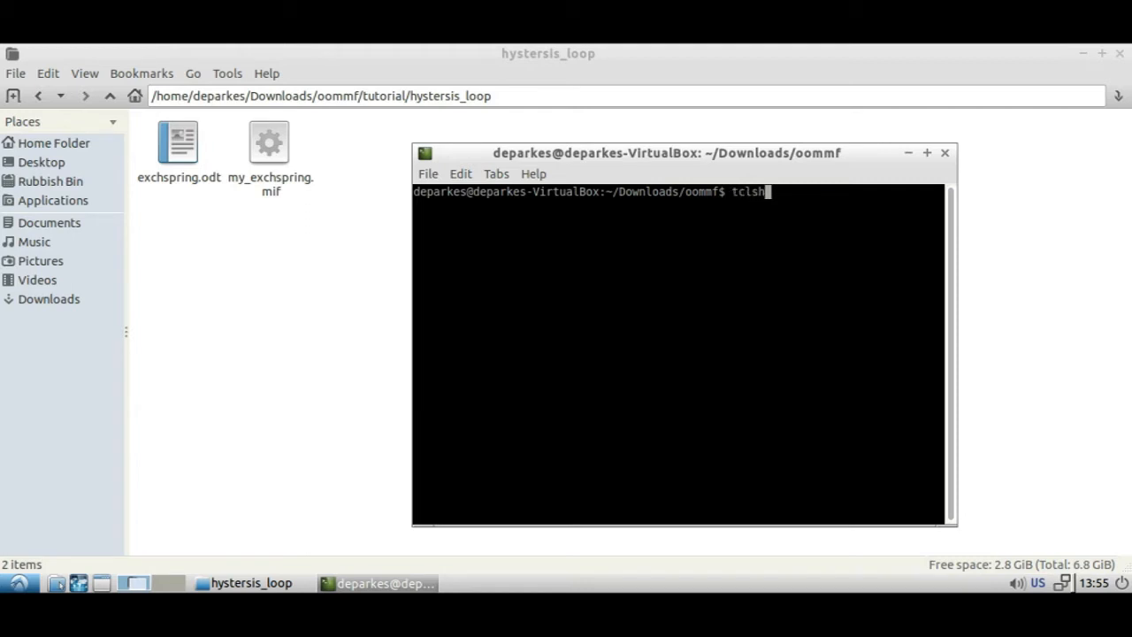
pyautogui.write('oommf.tcl')
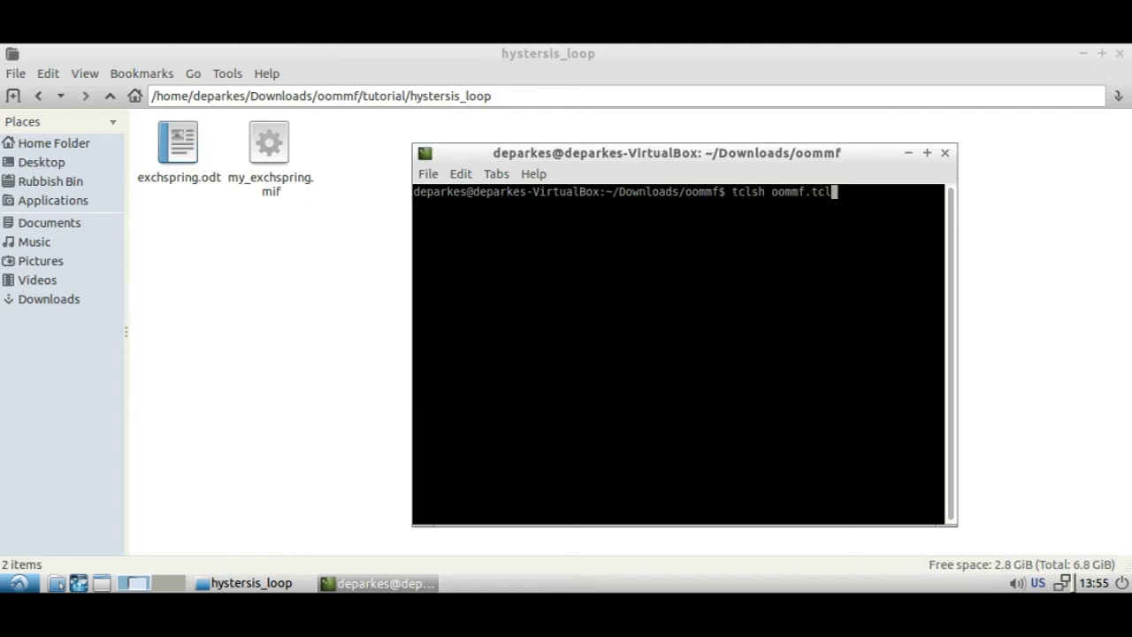
pyautogui.press('Return')
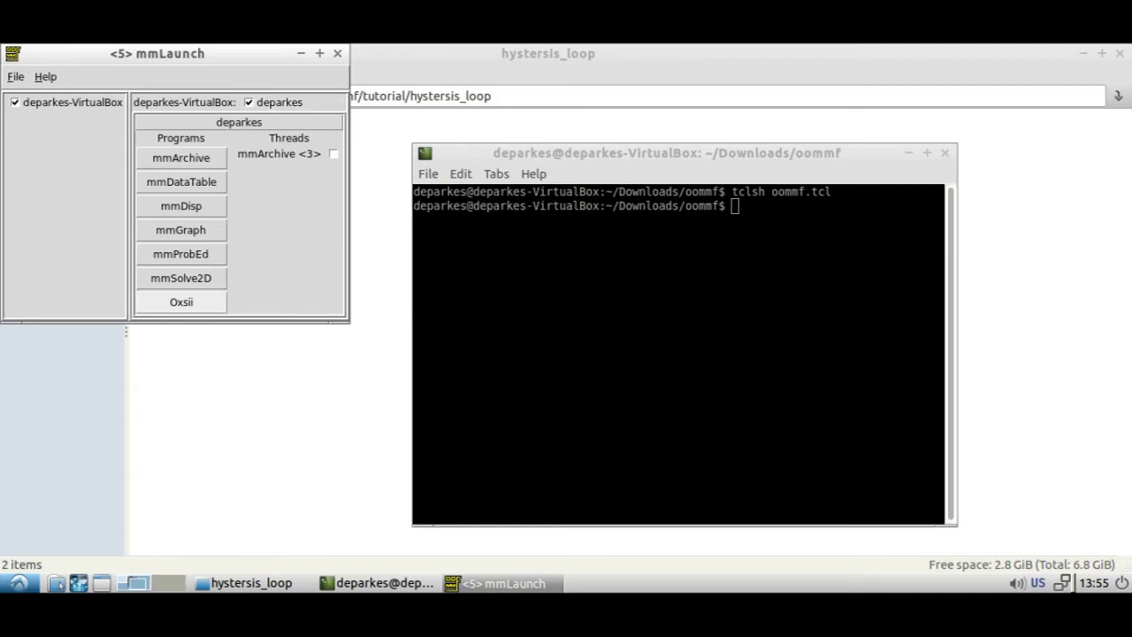
# Launch Oxsii, load my_exchspring.mif into it, and launch an mmGraph window
pyautogui.click(180, 302)
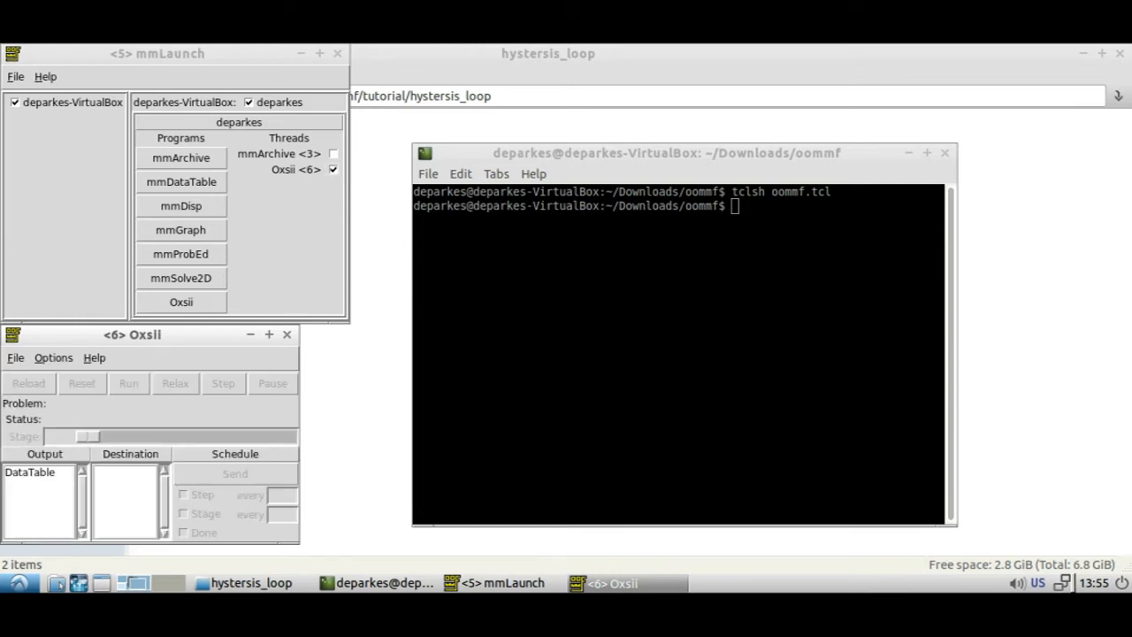
pyautogui.moveTo(132, 334); pyautogui.dragTo(698, 101)
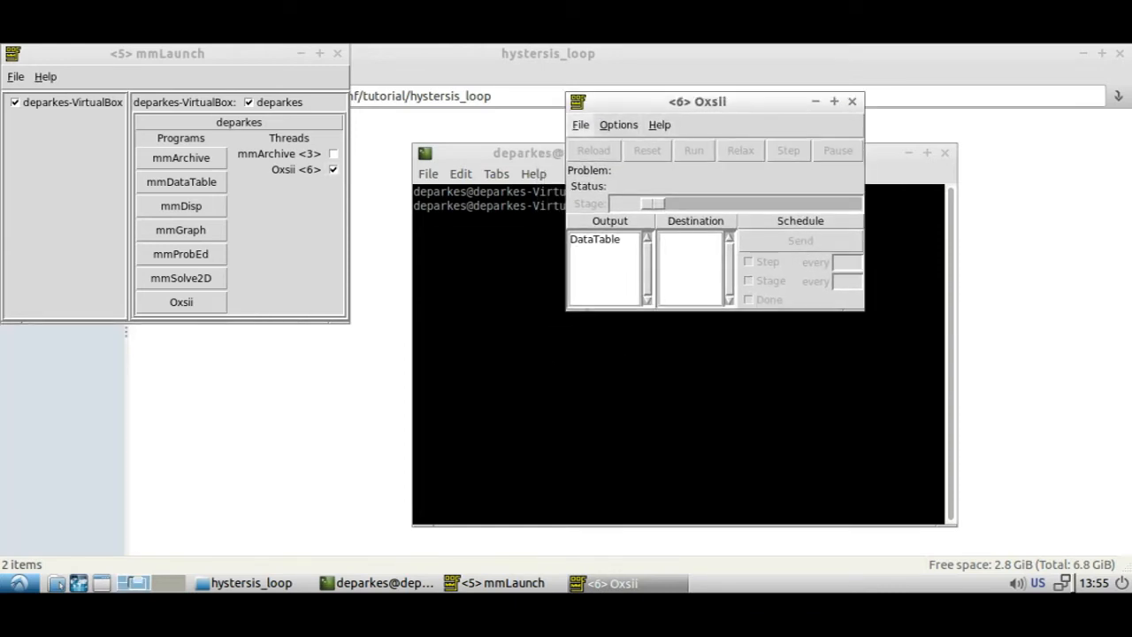
pyautogui.click(580, 124)
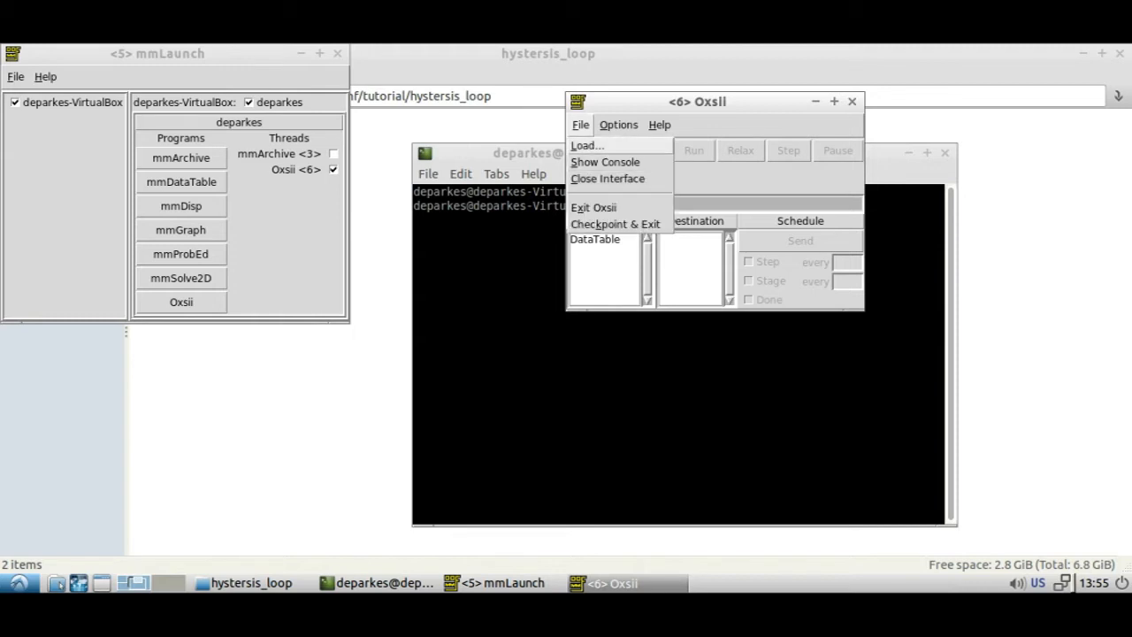
pyautogui.click(587, 145)
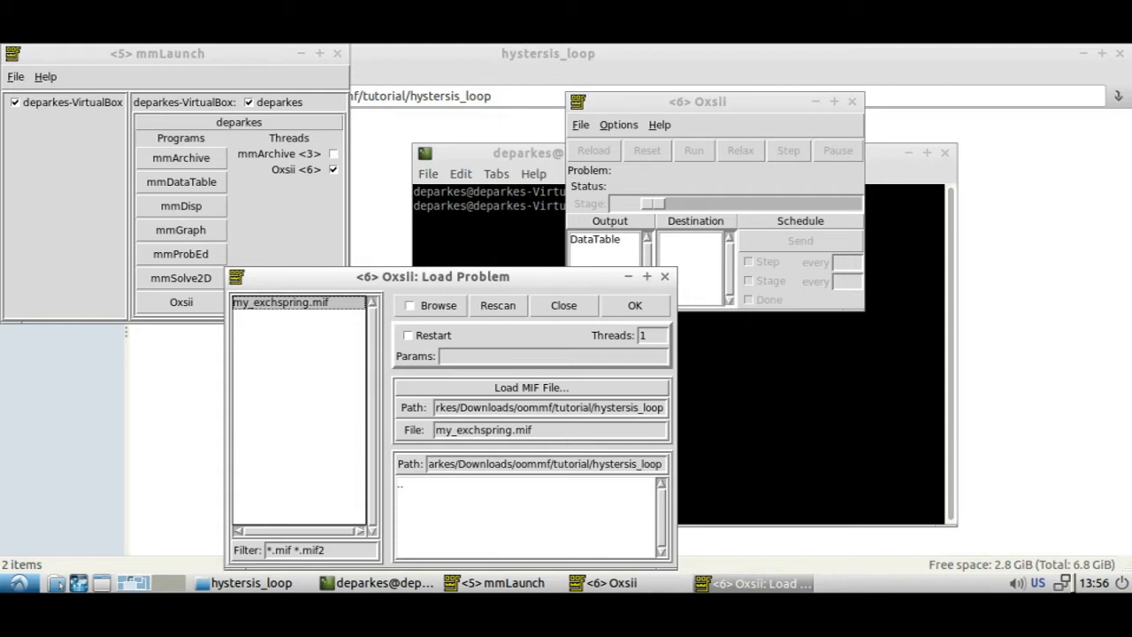
pyautogui.click(634, 305)
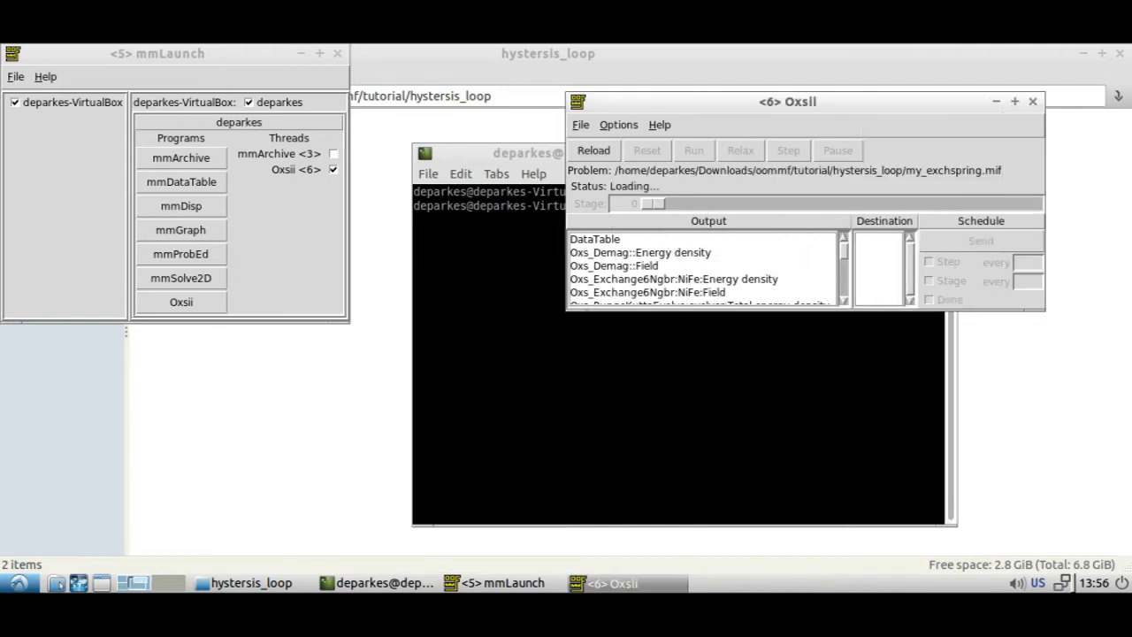
pyautogui.click(181, 229)
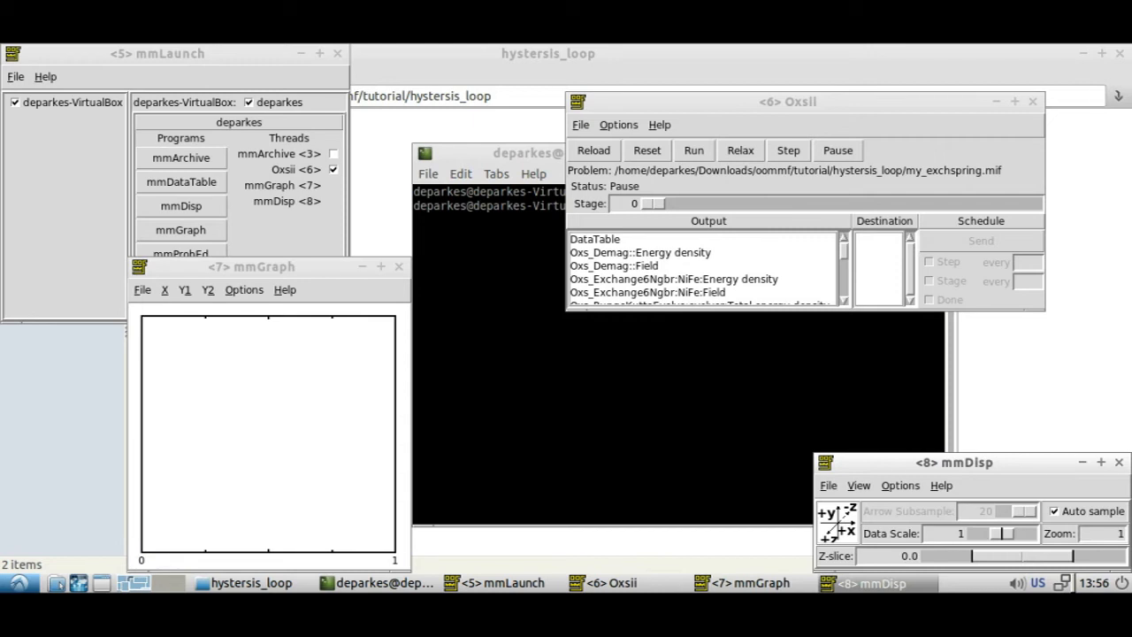
# Bring up the file manager and open my_exchspring.mif in the text editor
pyautogui.click(251, 582)
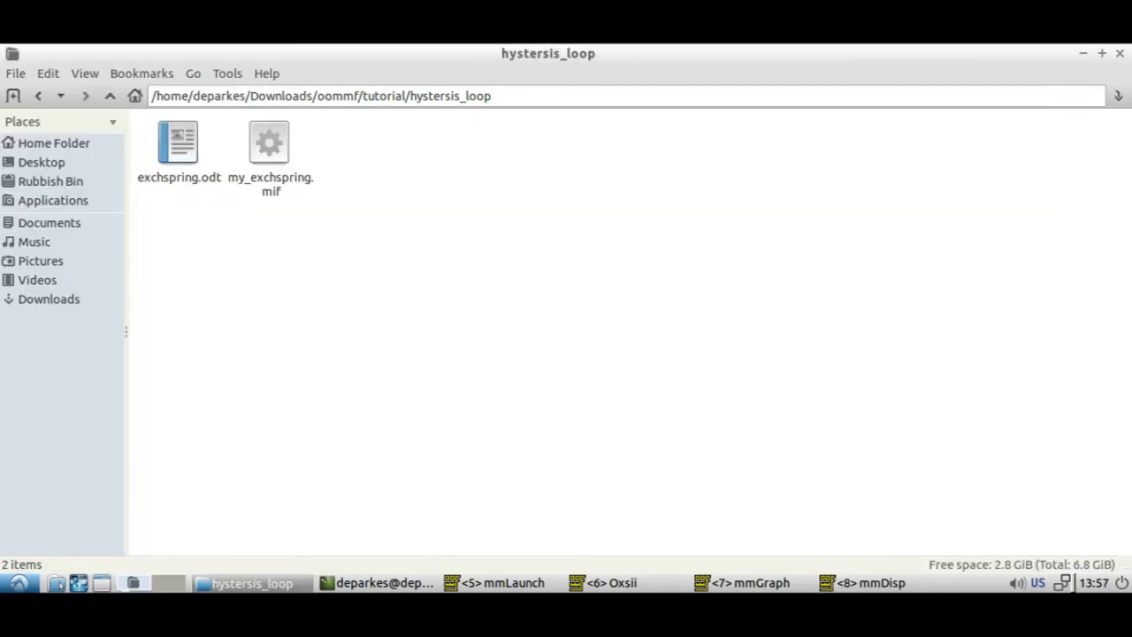
pyautogui.rightClick(269, 142)
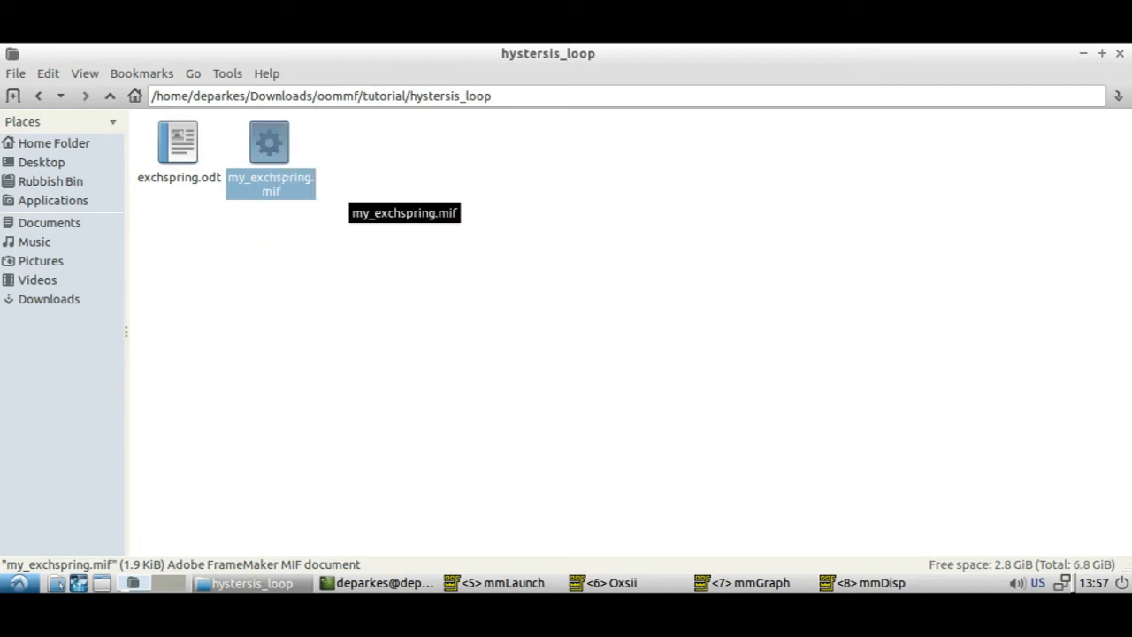
pyautogui.doubleClick(271, 141)
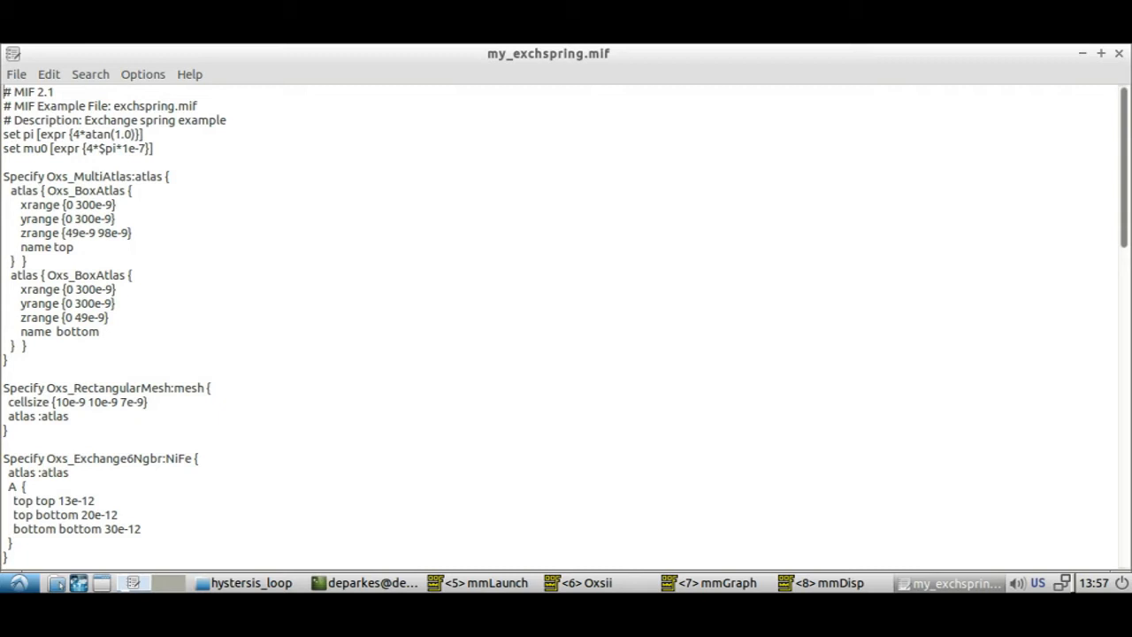
pyautogui.scroll(-3)
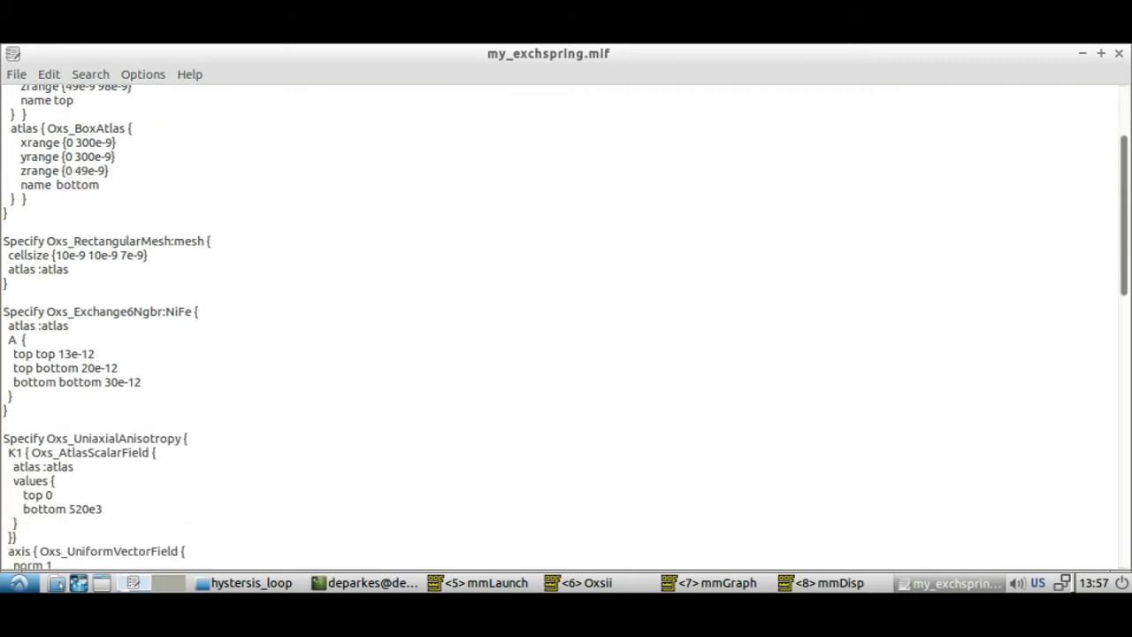
pyautogui.scroll(-3)
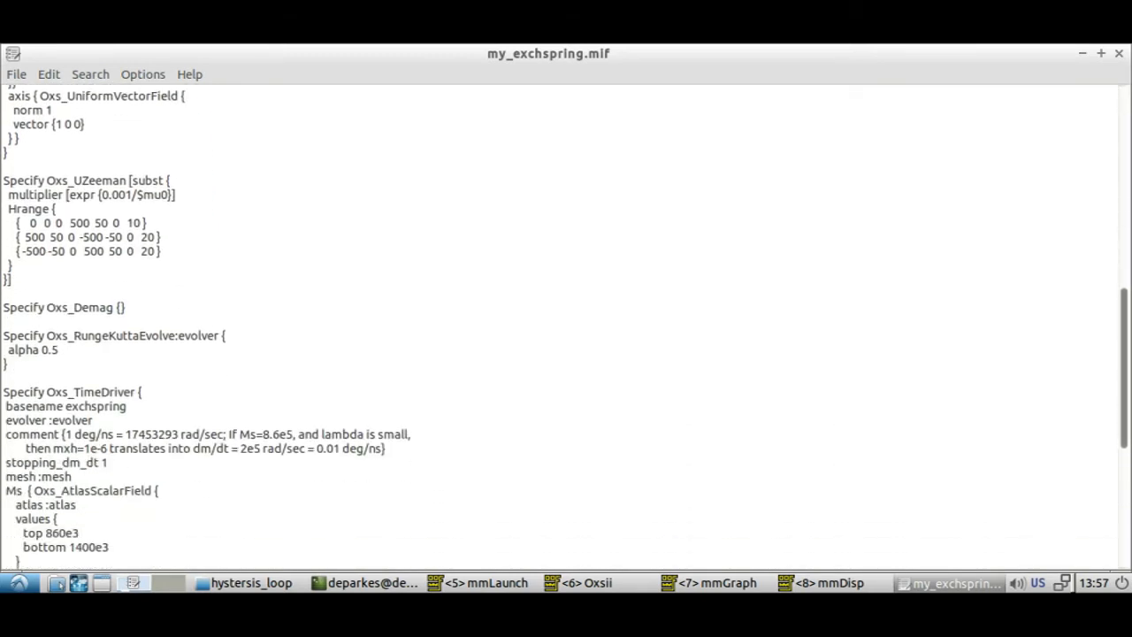
pyautogui.scroll(-3)
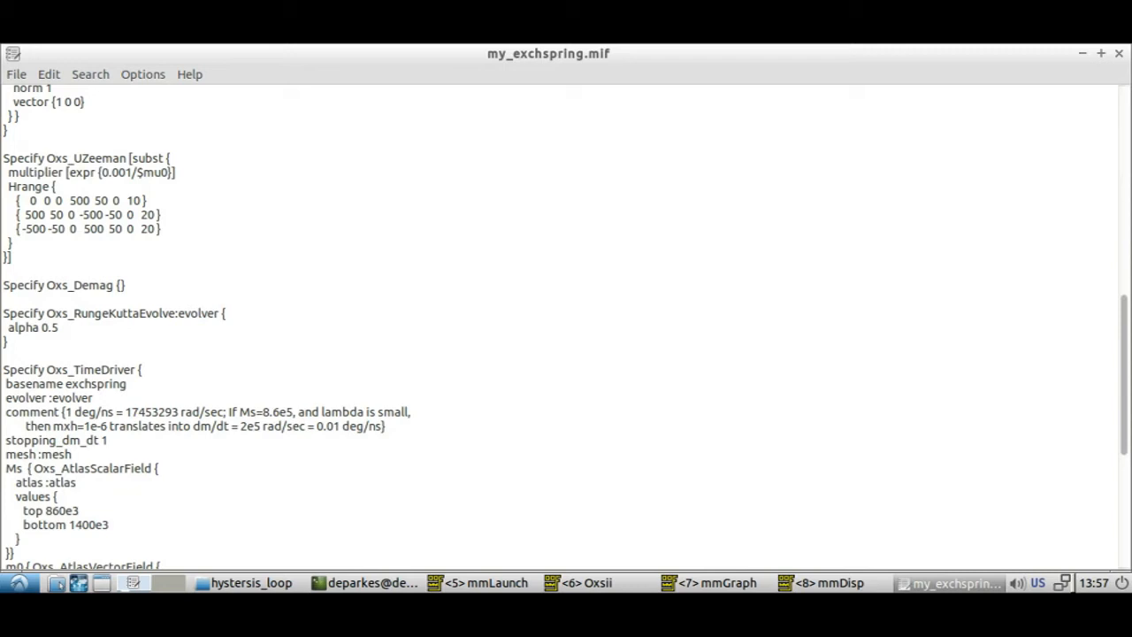
pyautogui.moveTo(3, 158); pyautogui.dragTo(123, 157)
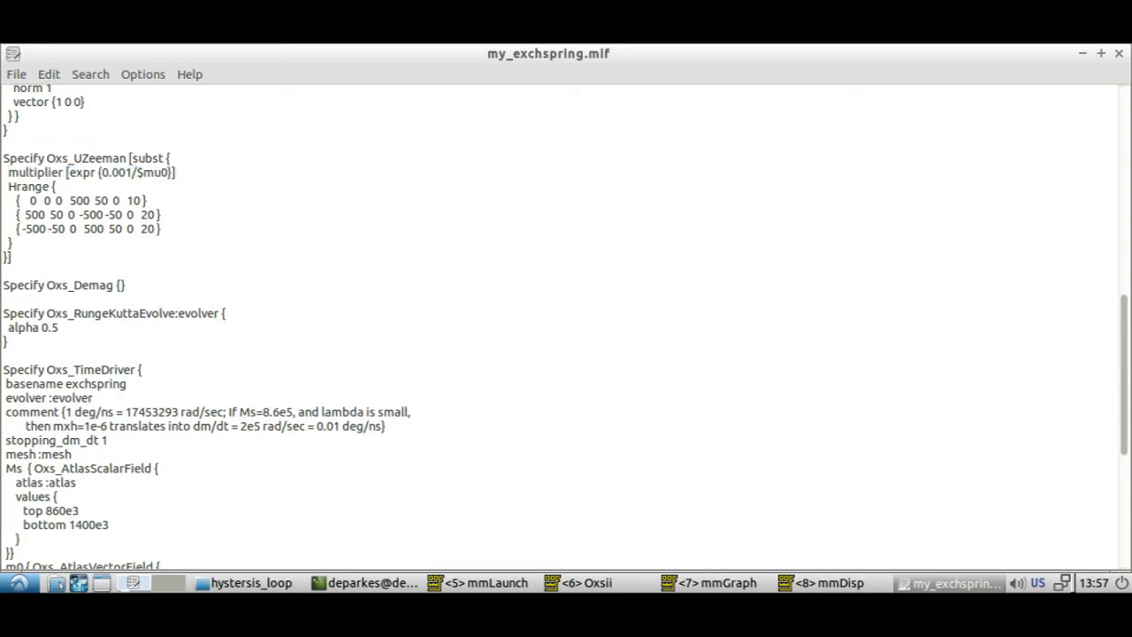
pyautogui.click(56, 158)
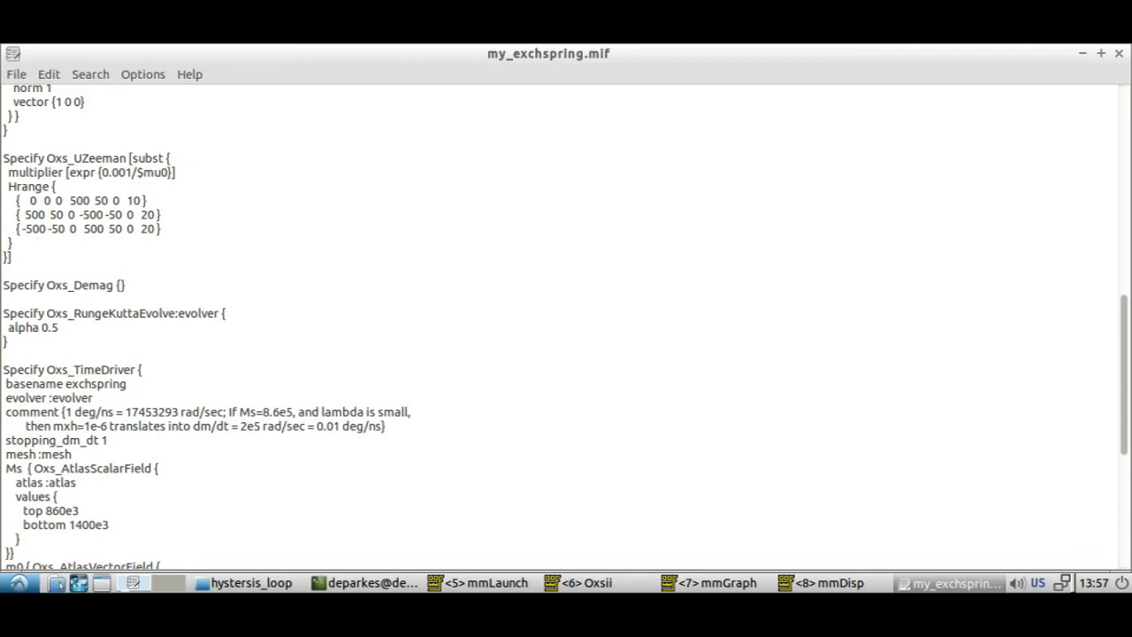
# Review the Oxs_UZeeman Hrange field-range lines, then hide the editor window
pyautogui.click(55, 157)
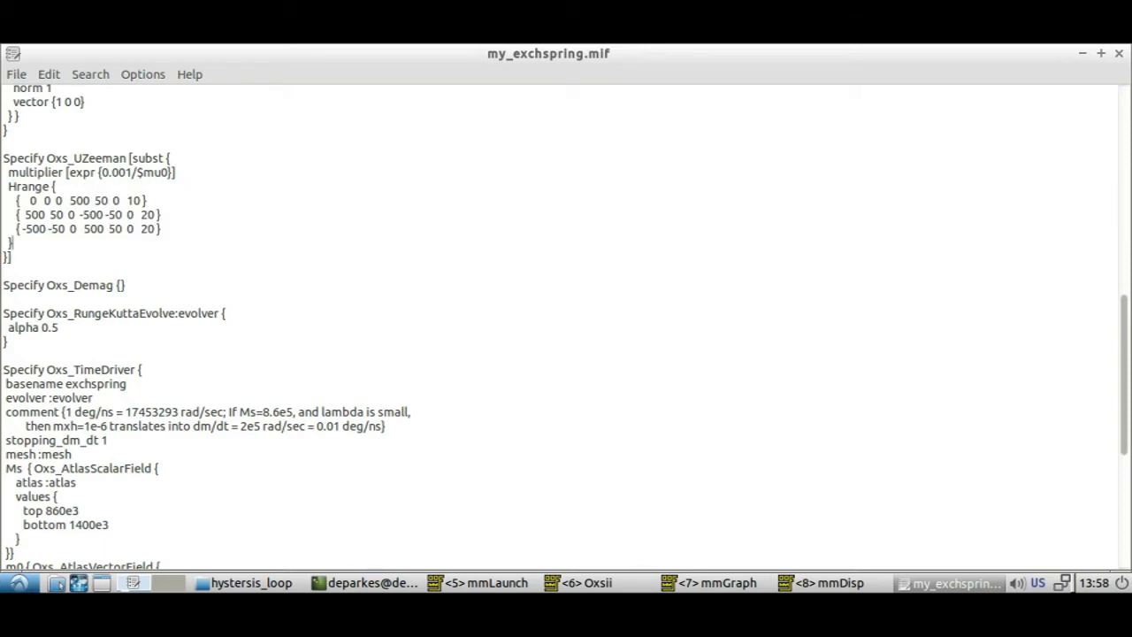
pyautogui.tripleClick(79, 200)
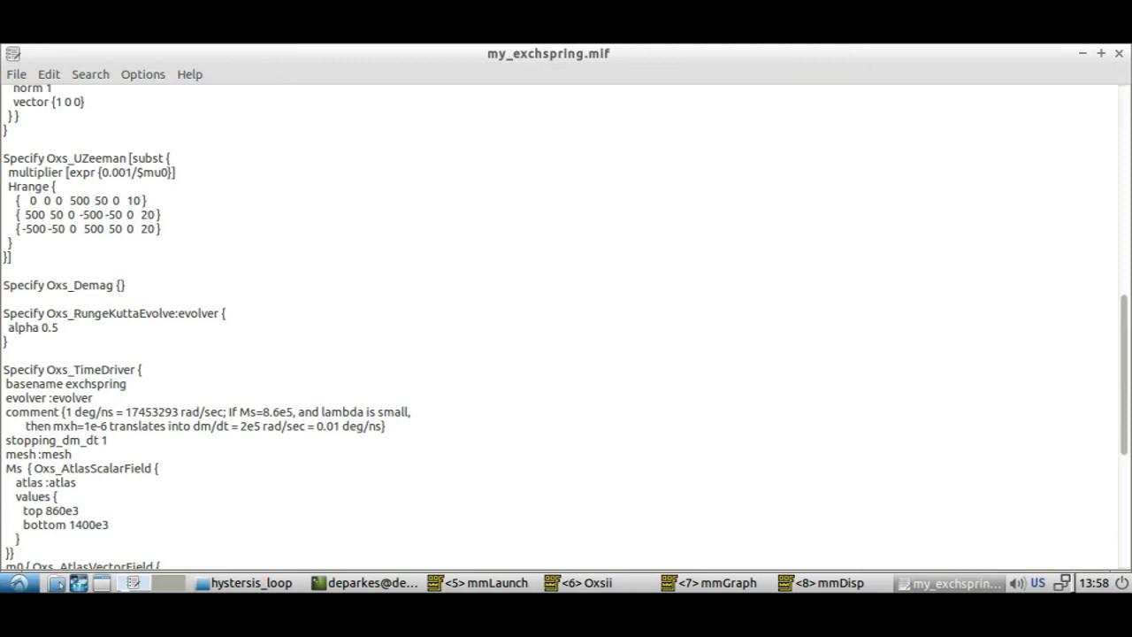
pyautogui.click(30, 200)
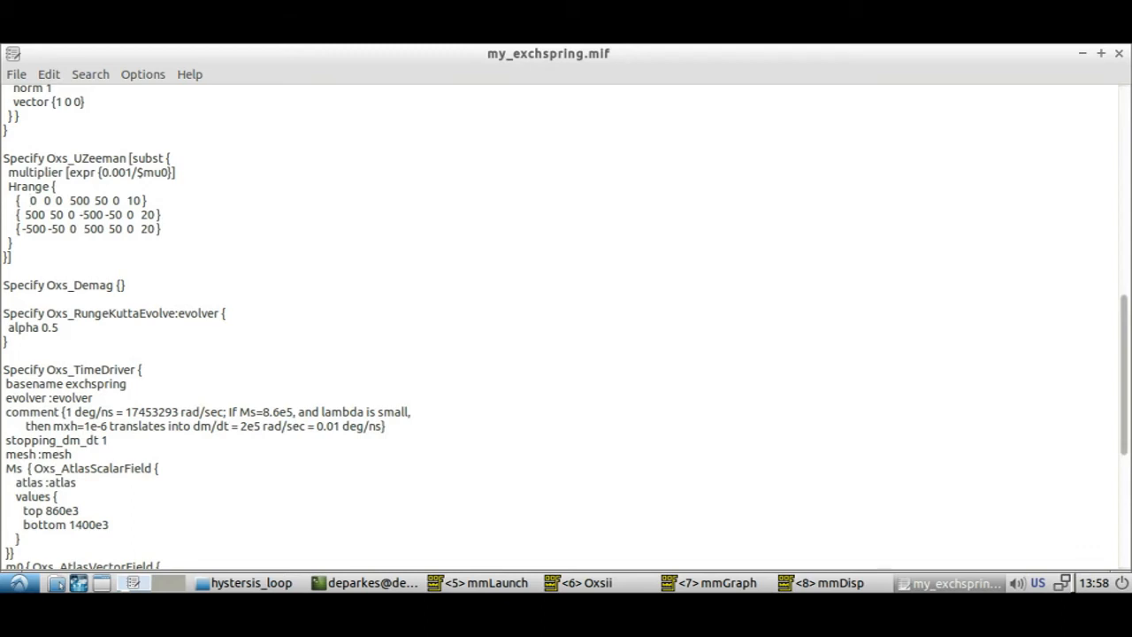
pyautogui.click(30, 200)
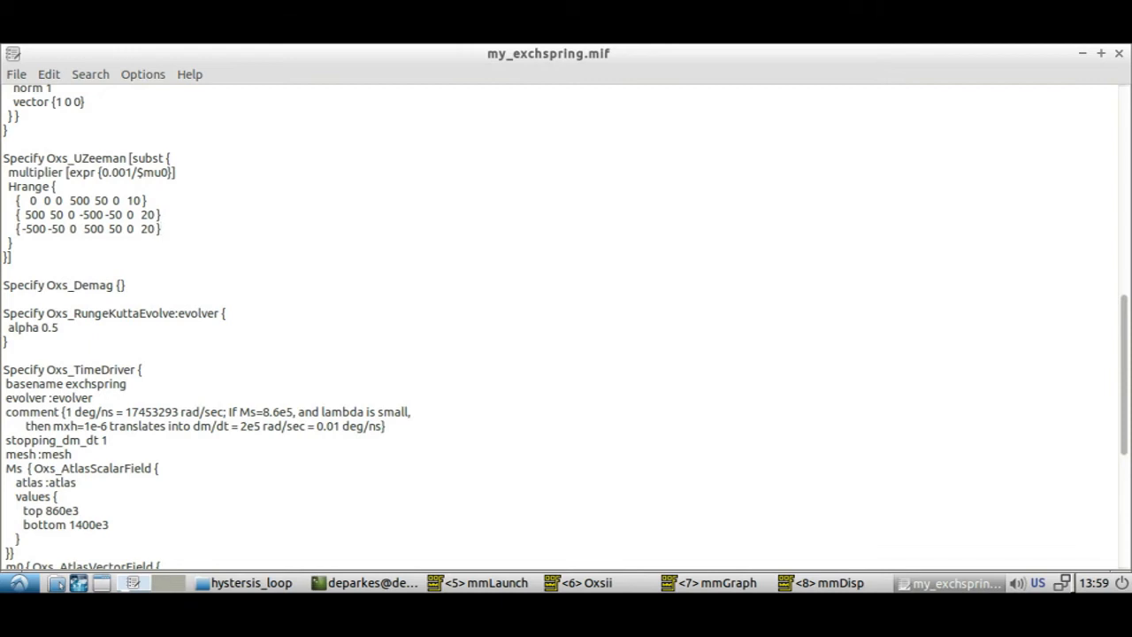
pyautogui.doubleClick(146, 158)
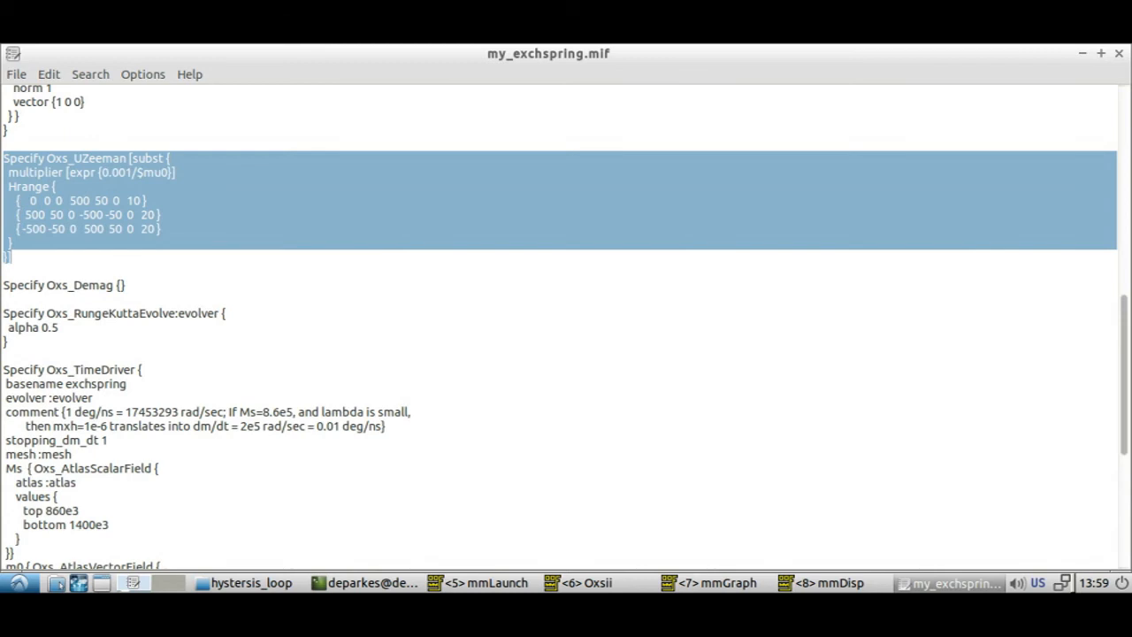
pyautogui.click(252, 582)
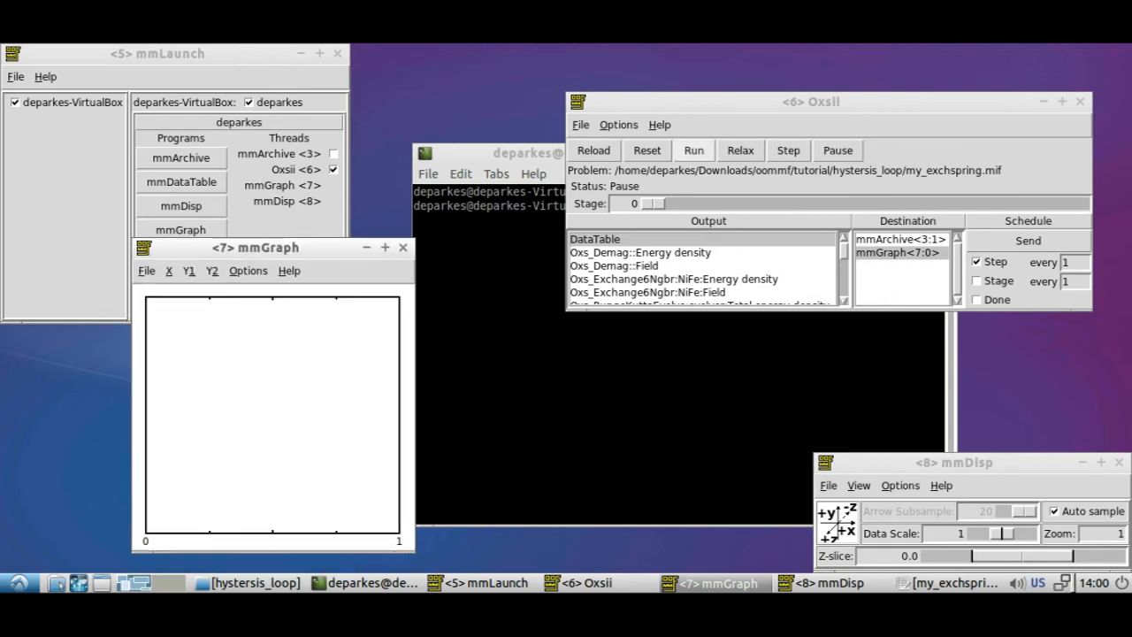
# Send the DataTable output to mmGraph at every step
pyautogui.click(694, 150)
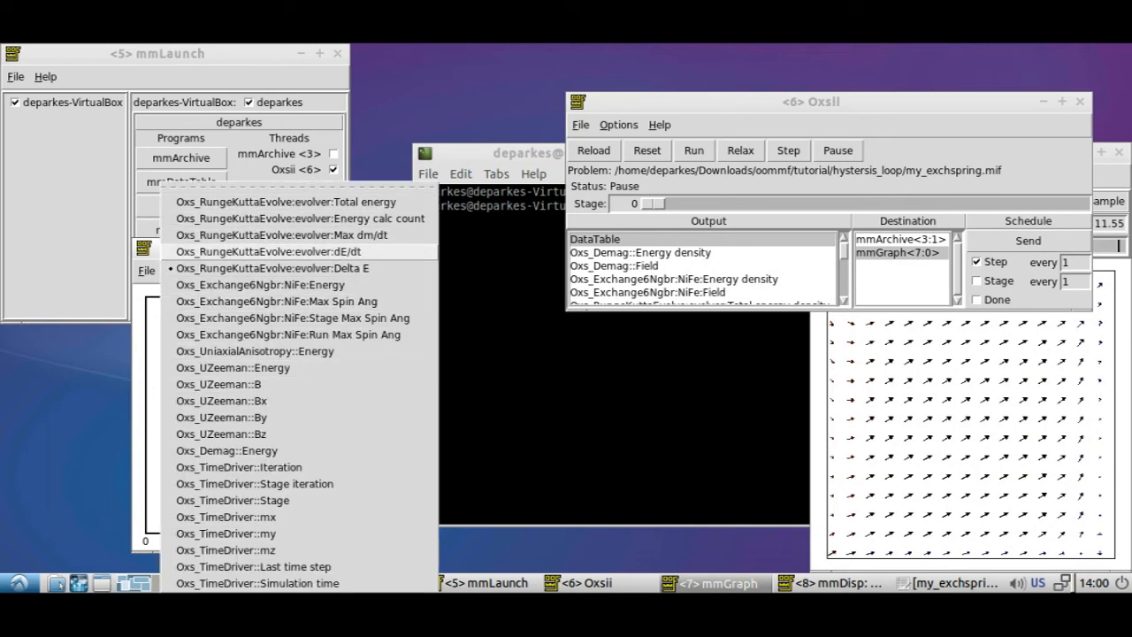
pyautogui.moveTo(221, 416)
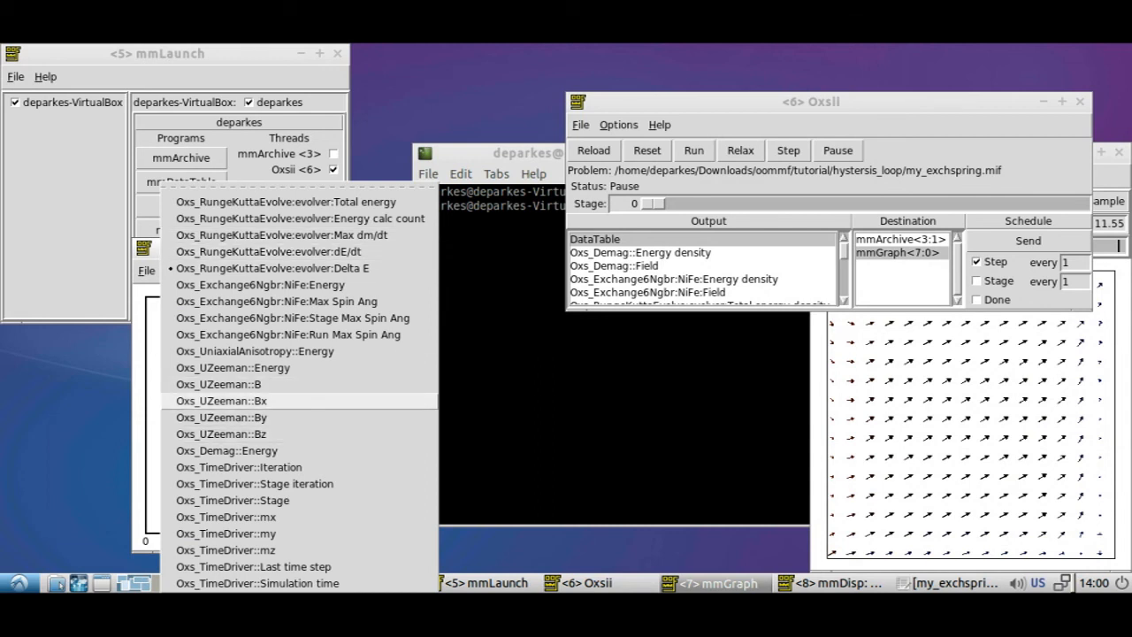
pyautogui.moveTo(218, 384)
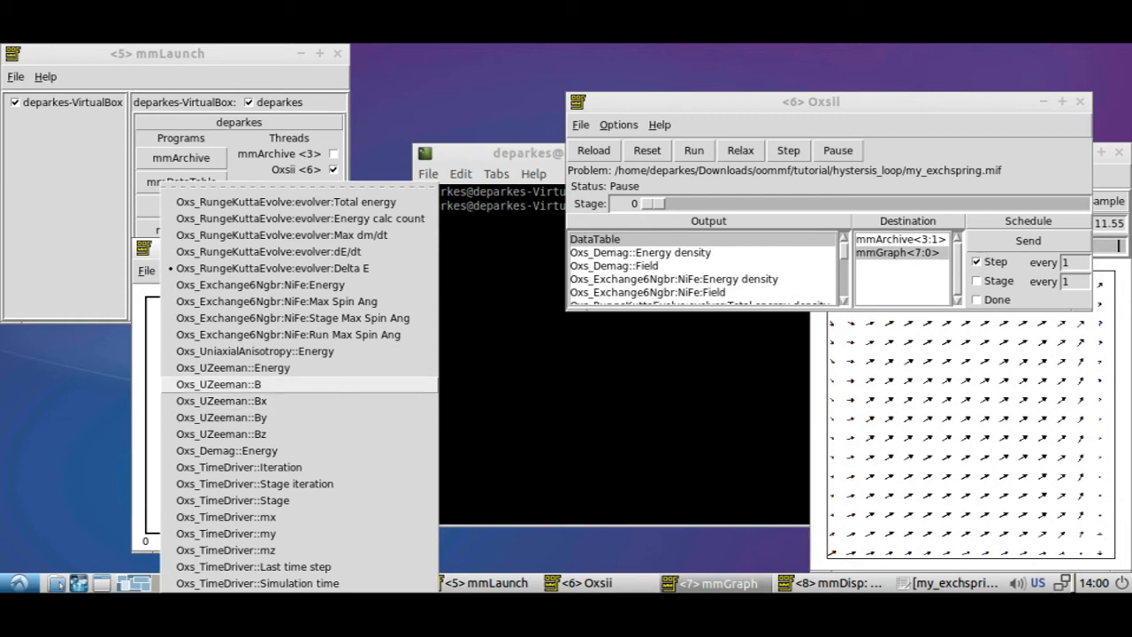
pyautogui.moveTo(233, 367)
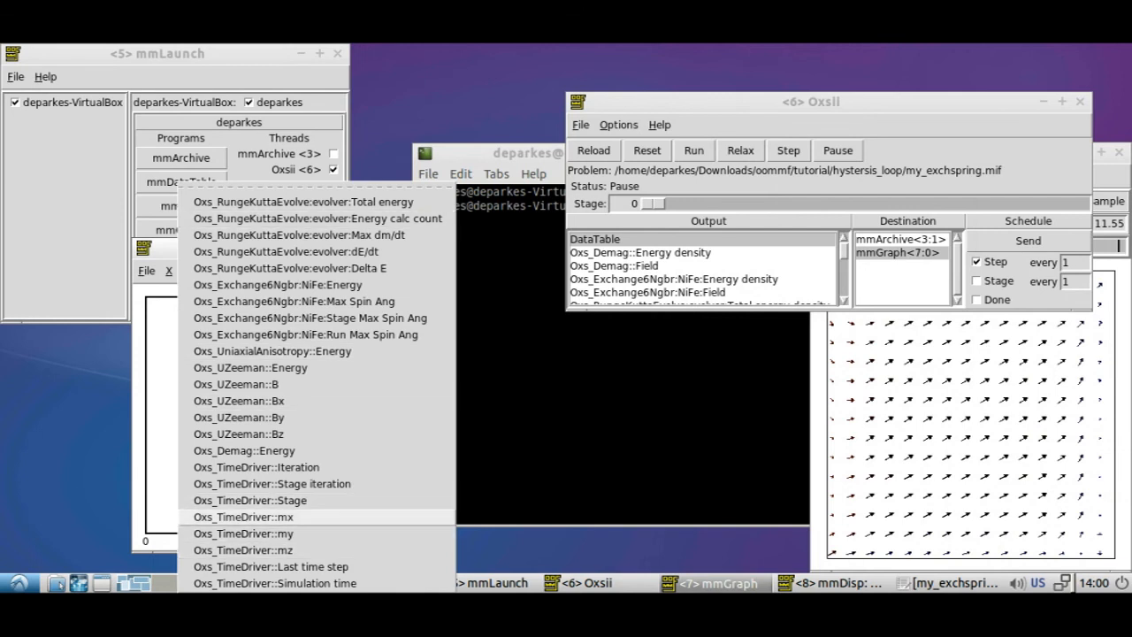
# Plot Oxs_TimeDriver::mx on the Y1 axis against Oxs_UZeeman::Bx
pyautogui.click(243, 516)
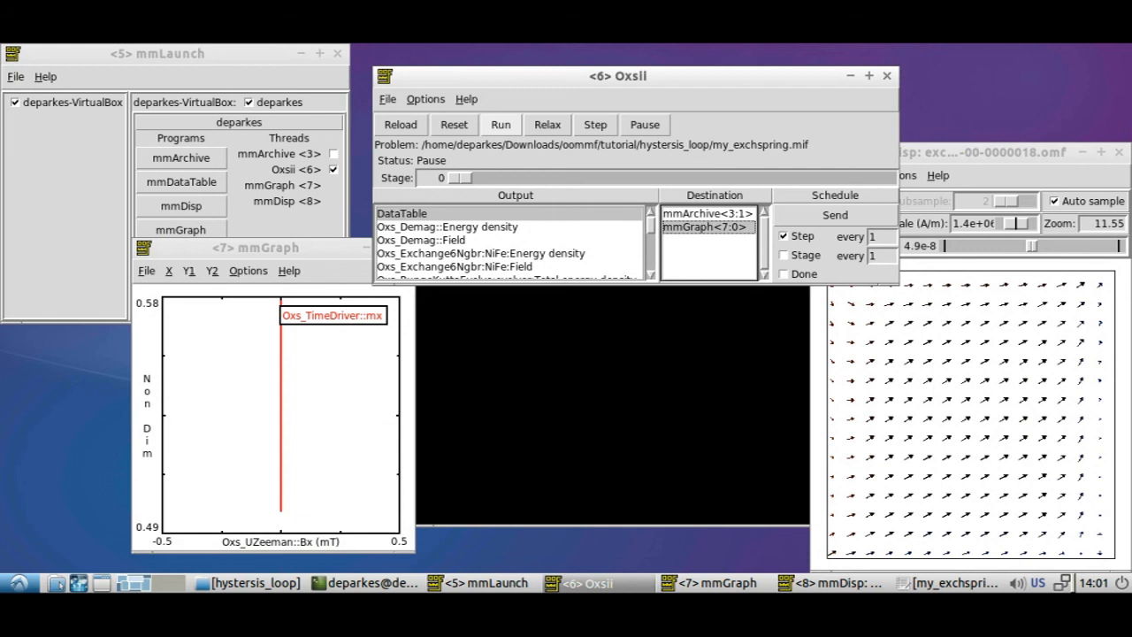
# Run the solver so mmGraph traces the mx versus Bx hysteresis loop
pyautogui.click(501, 124)
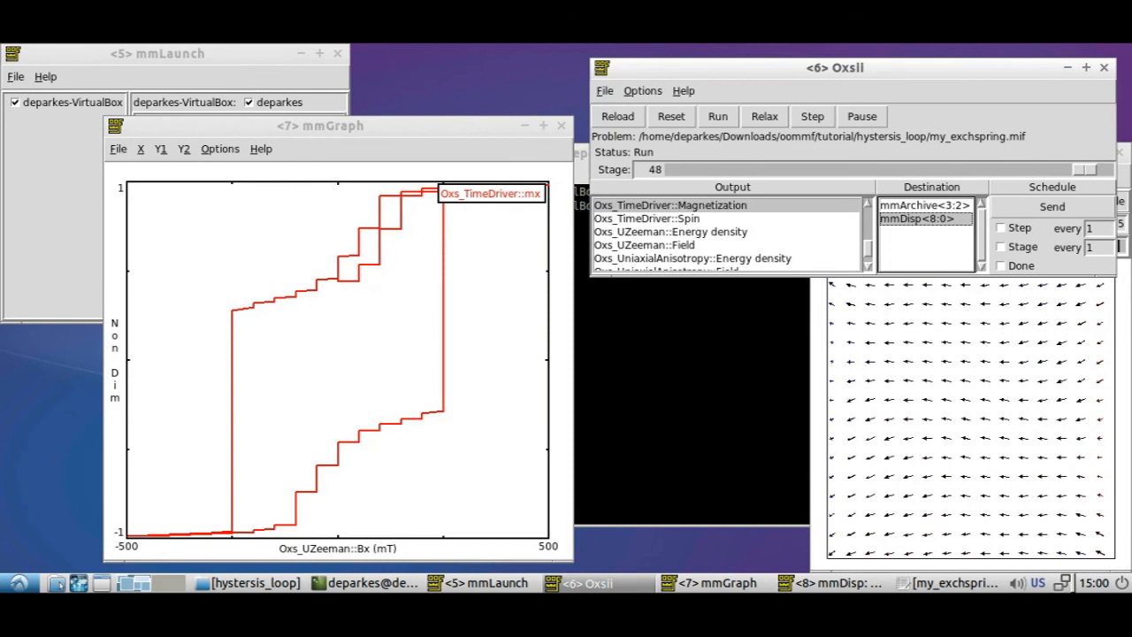